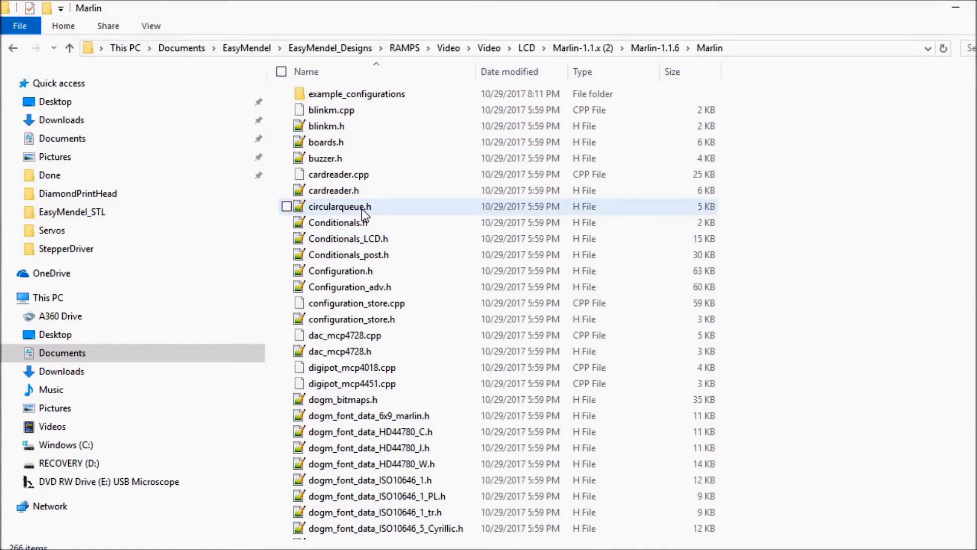
Open Marlin.ino from the Marlin 1.1.6 folder in the Arduino IDE
left_click(340, 206)
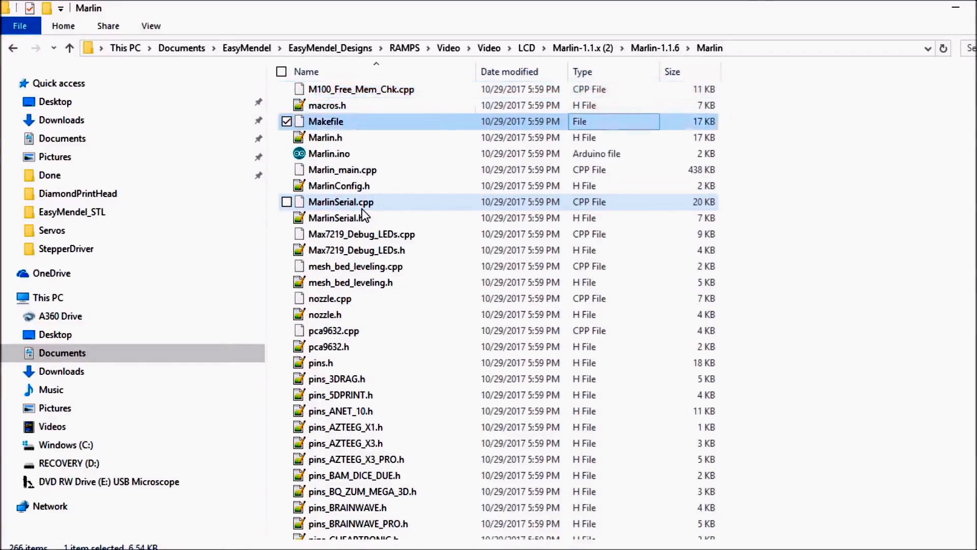
double_click(328, 153)
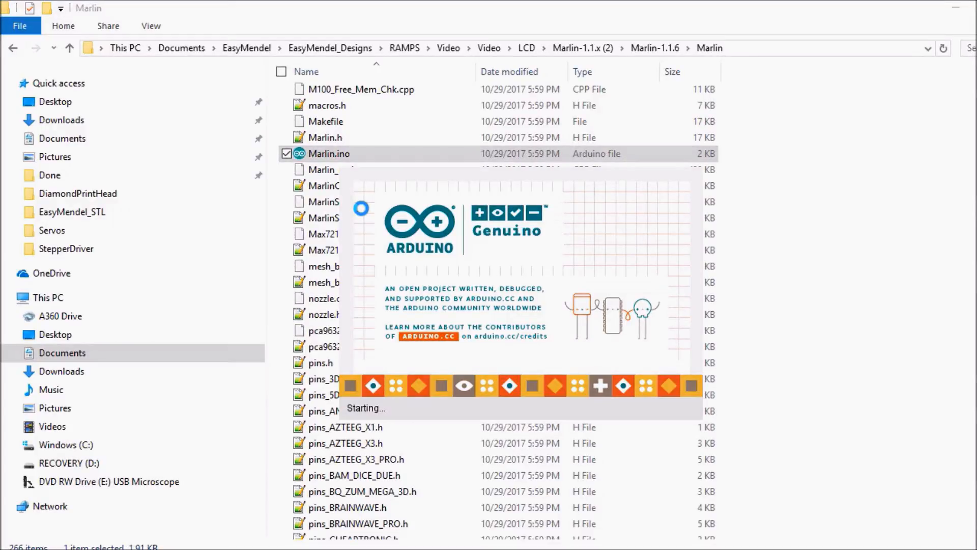
Show the Configuration.h tab and confirm board Mega 2560 on port COM3
double_click(328, 153)
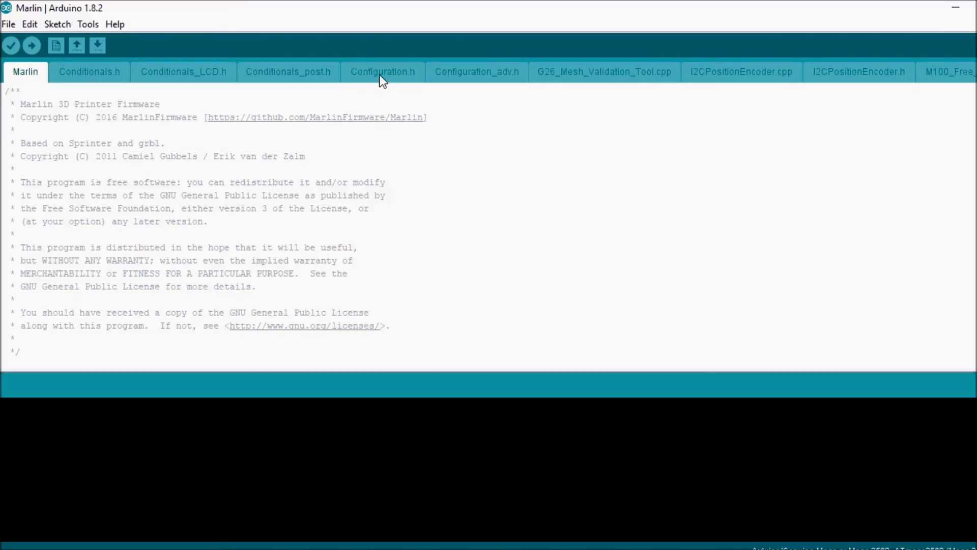
left_click(382, 72)
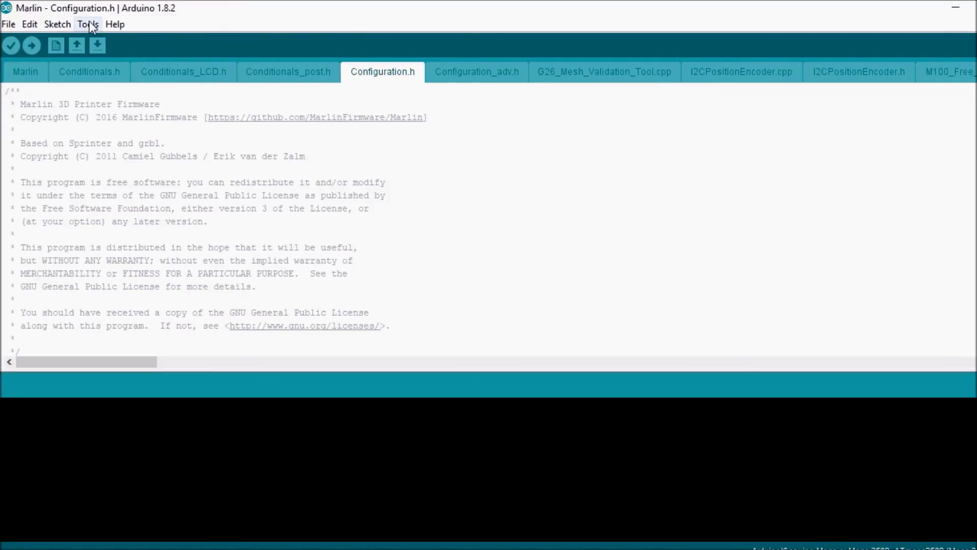
left_click(87, 24)
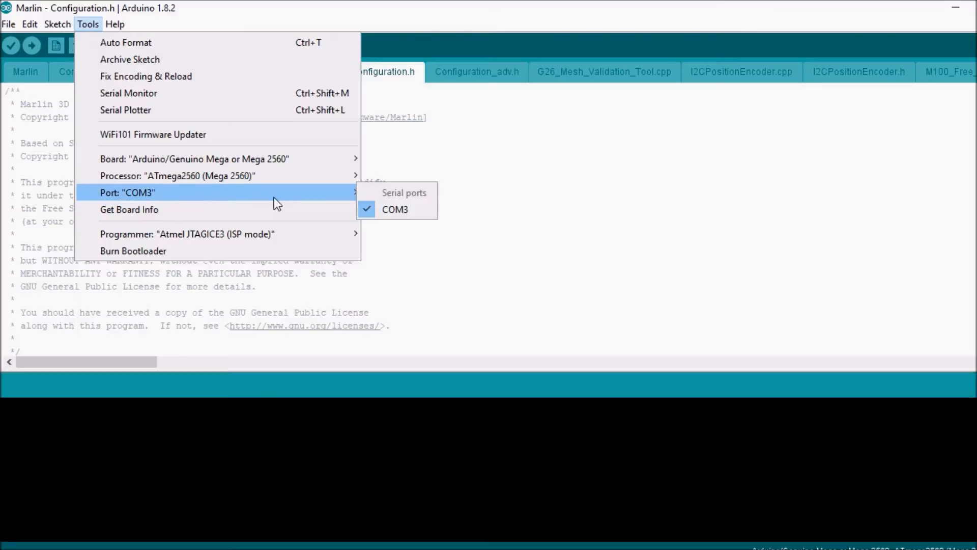
mouse_move(383, 128)
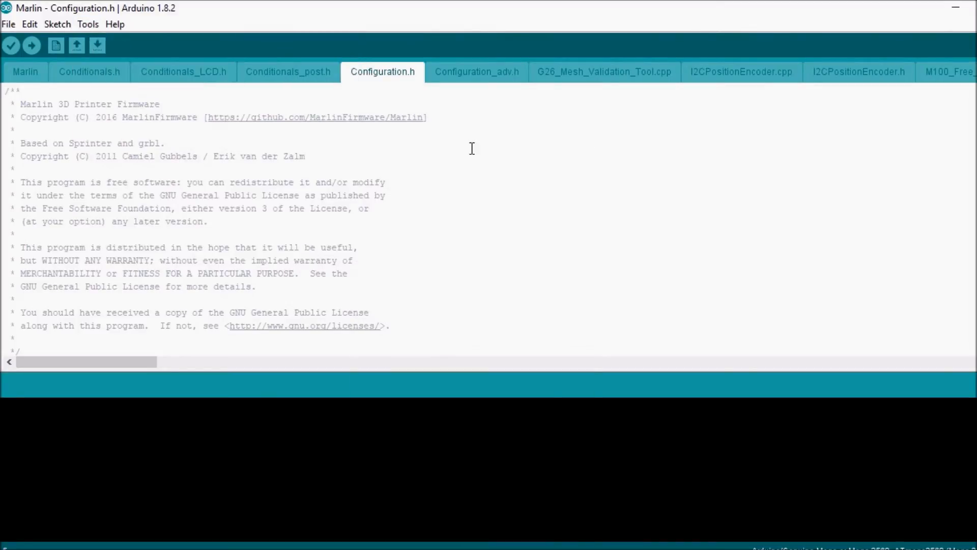
Find 'LCD and' in Configuration.h to reach the LCD and SD support section
key("ctrl+f")
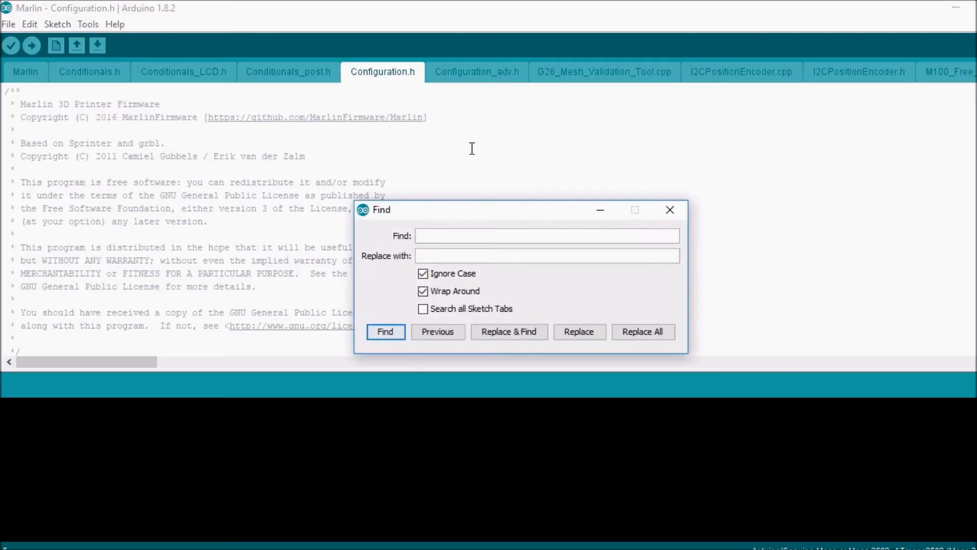
type("LCD and")
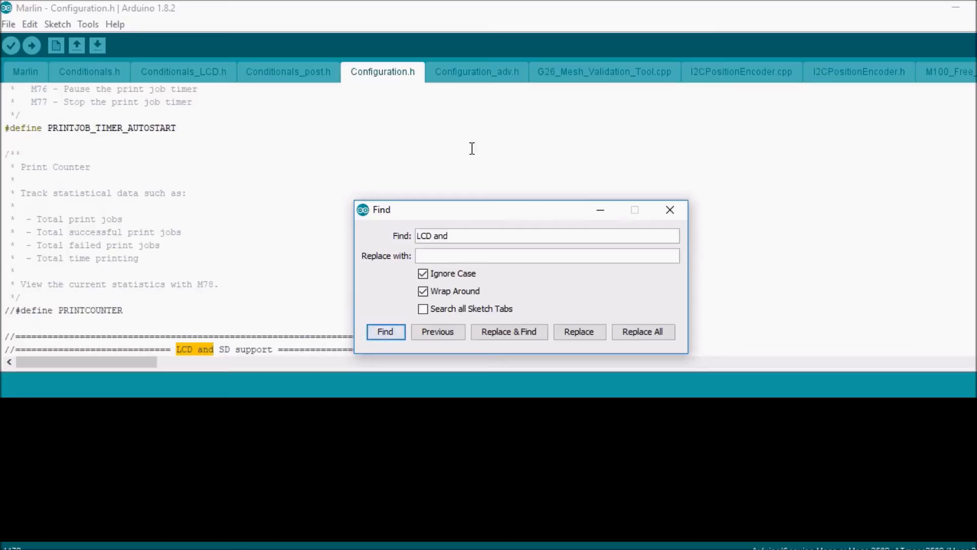
left_click(671, 209)
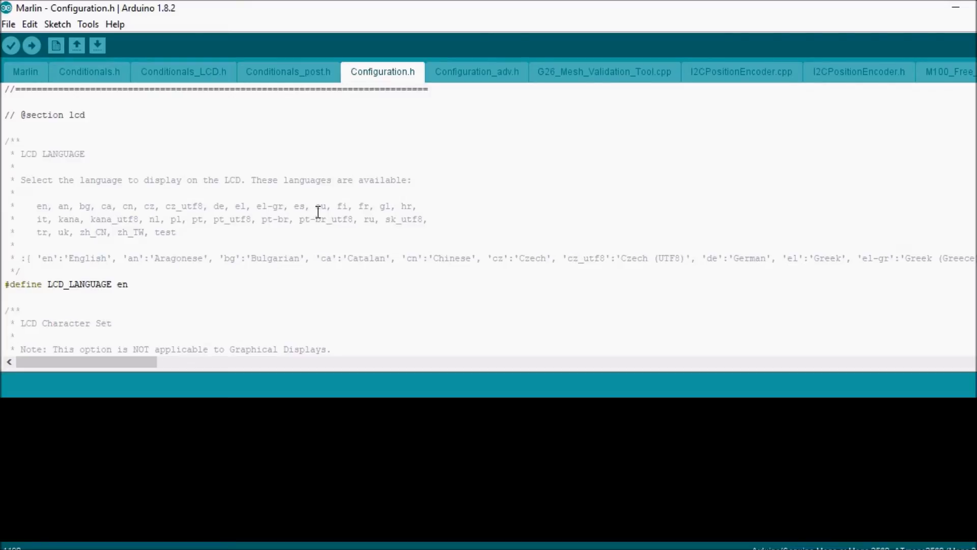
mouse_move(383, 217)
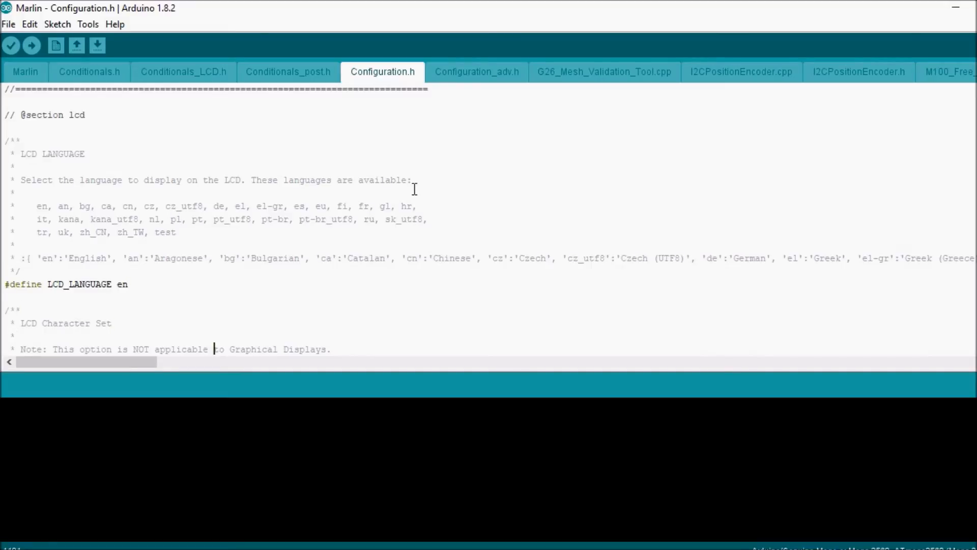
Uncomment #define SDSUPPORT in the SD CARD section of Configuration.h
scroll("down", 3)
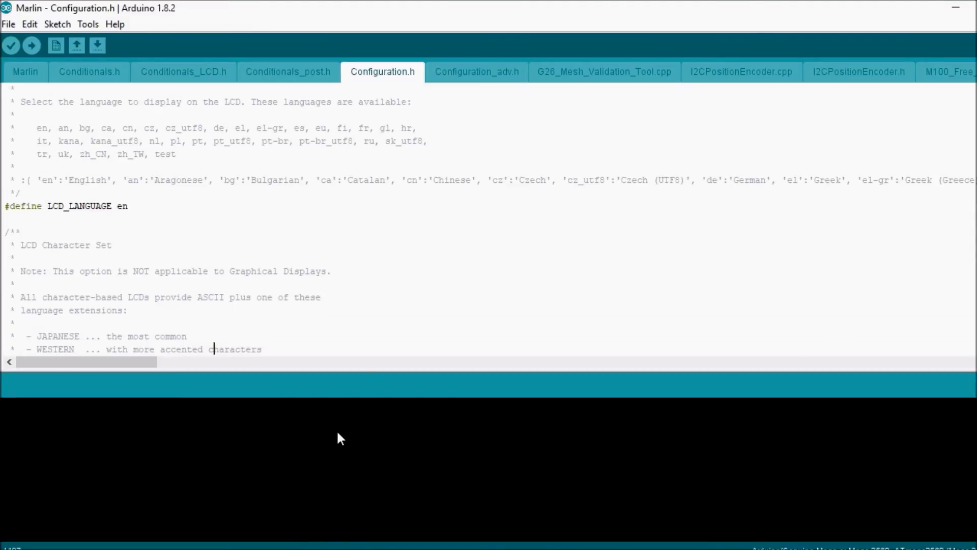
scroll("down", 3)
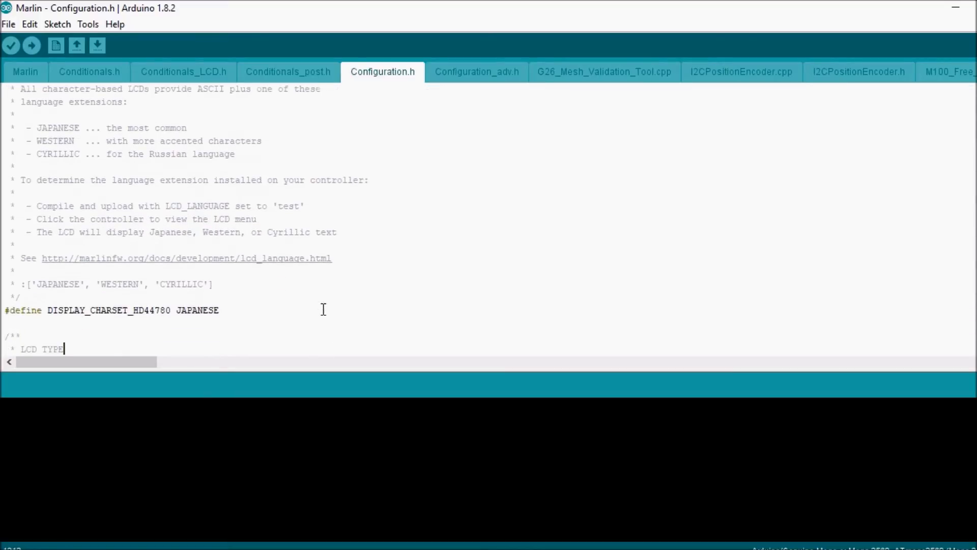
scroll("down", 3)
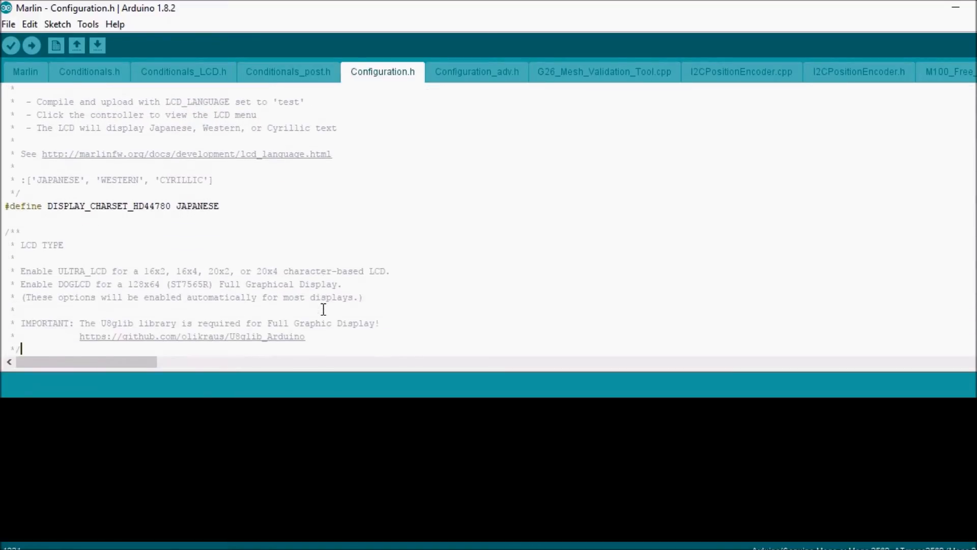
scroll("down", 3)
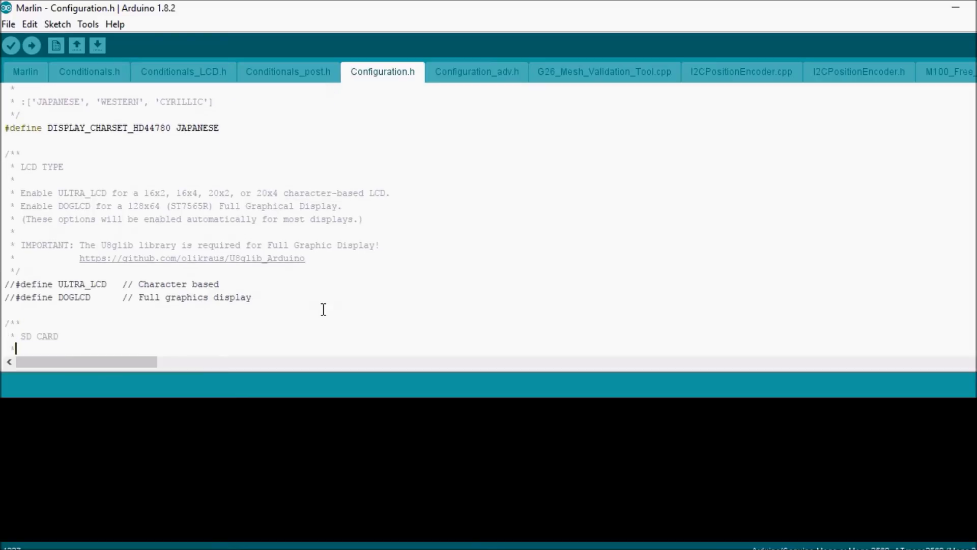
scroll("down", 3)
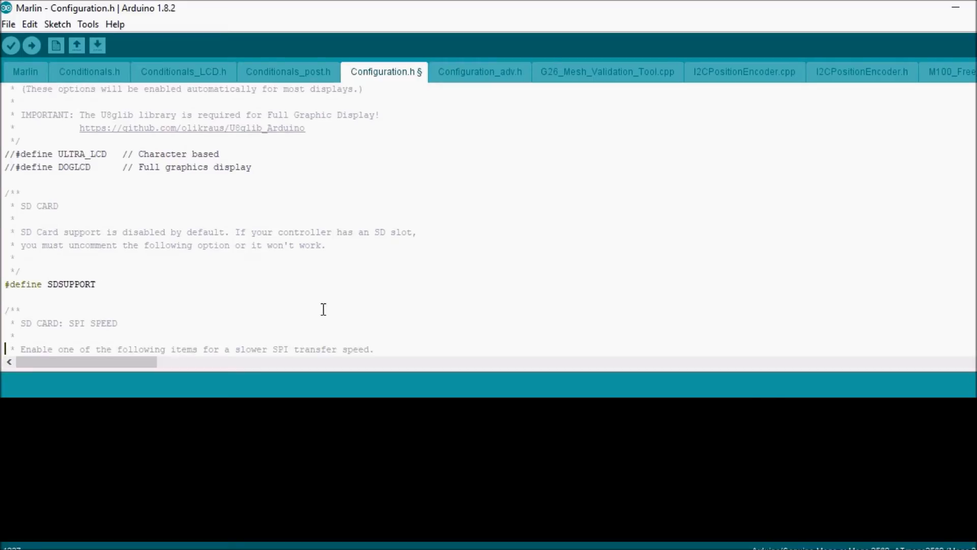
scroll("down", 3)
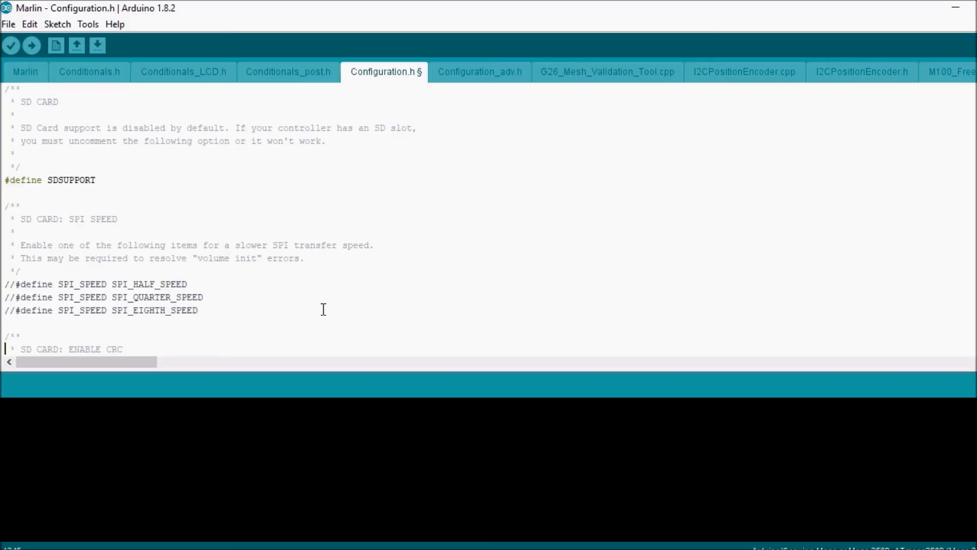
scroll("down", 3)
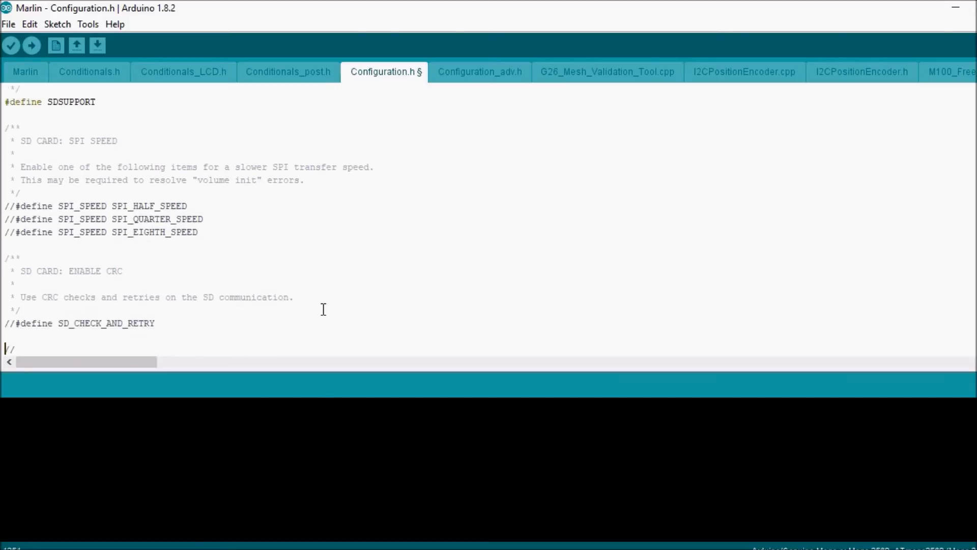
scroll("down", 3)
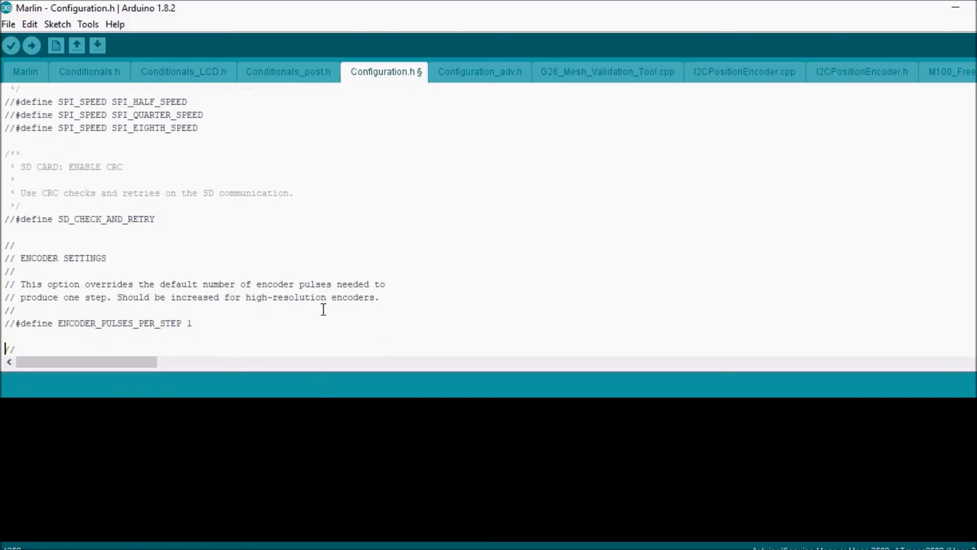
scroll("down", 3)
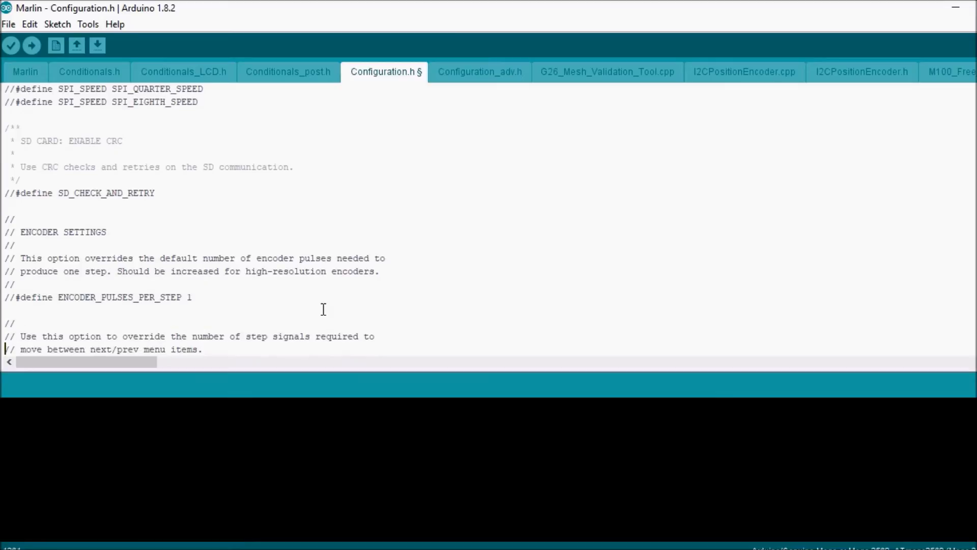
left_click(5, 193)
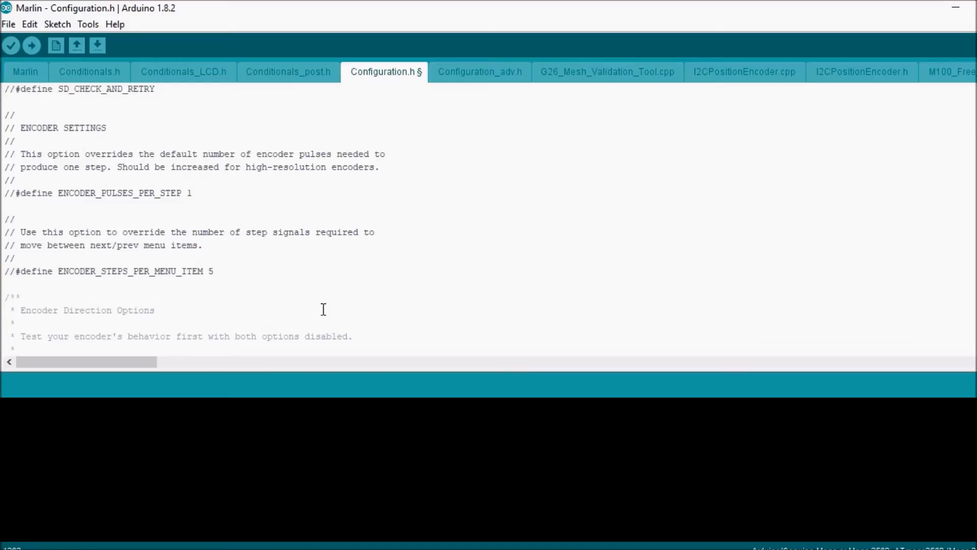
left_click(5, 284)
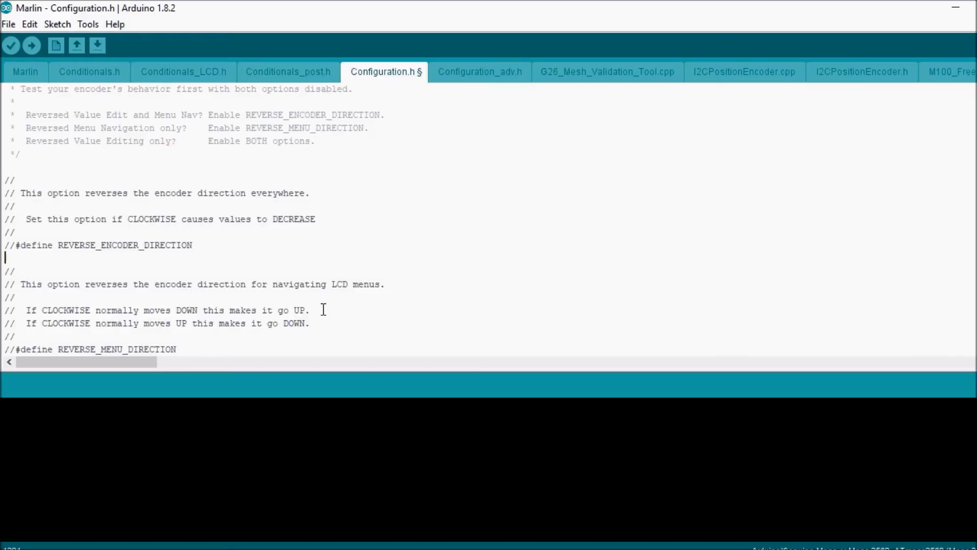
Uncomment #define SPEAKER in the SPEAKER/BUZZER section
left_click(20, 323)
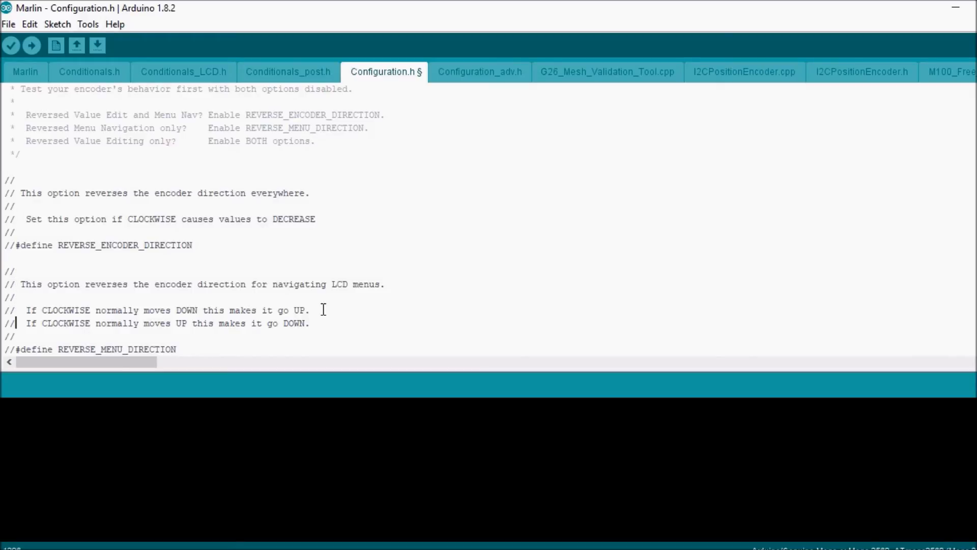
scroll("down", 3)
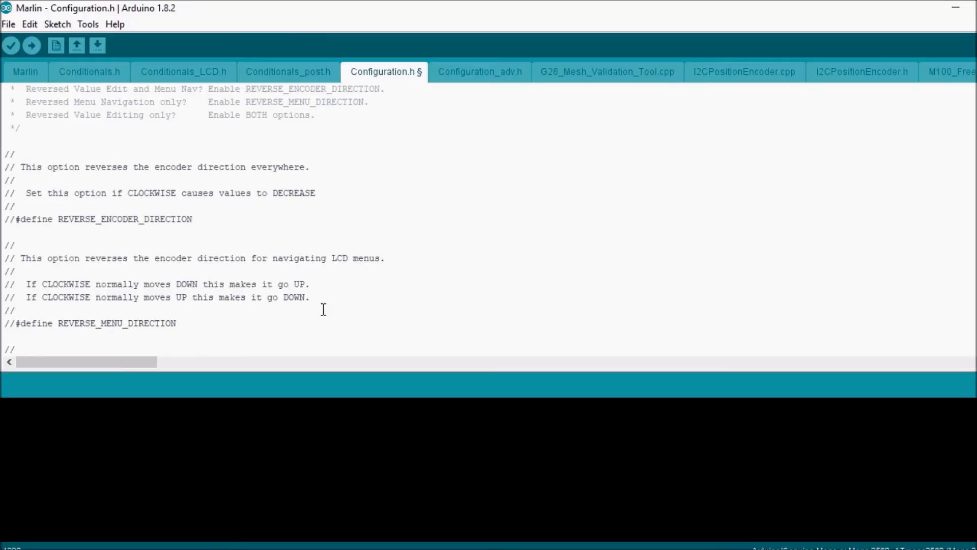
scroll("down", 3)
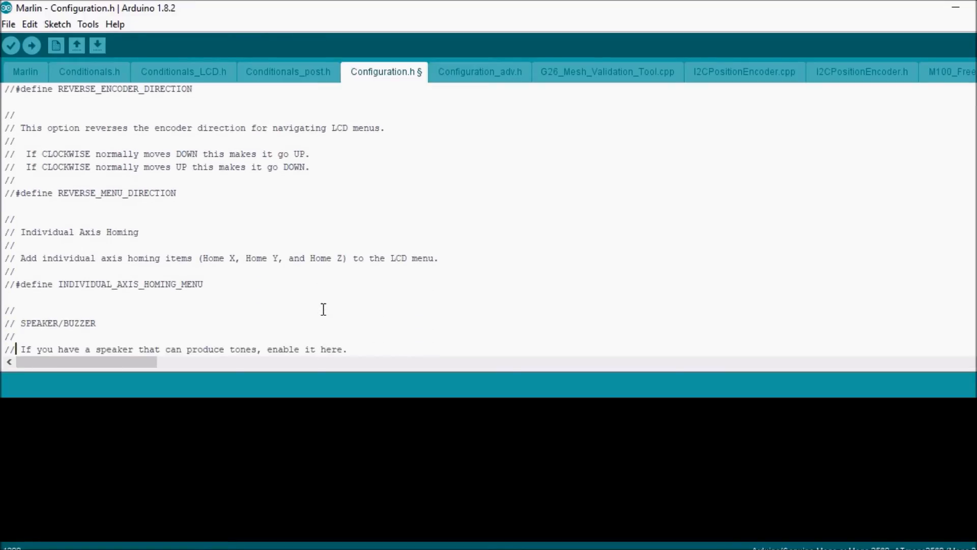
scroll("down", 3)
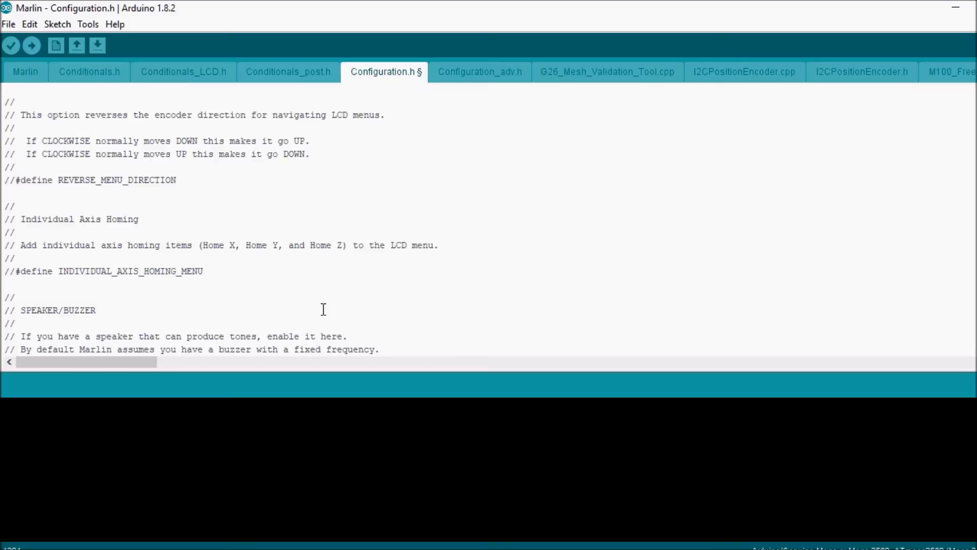
scroll("down", 3)
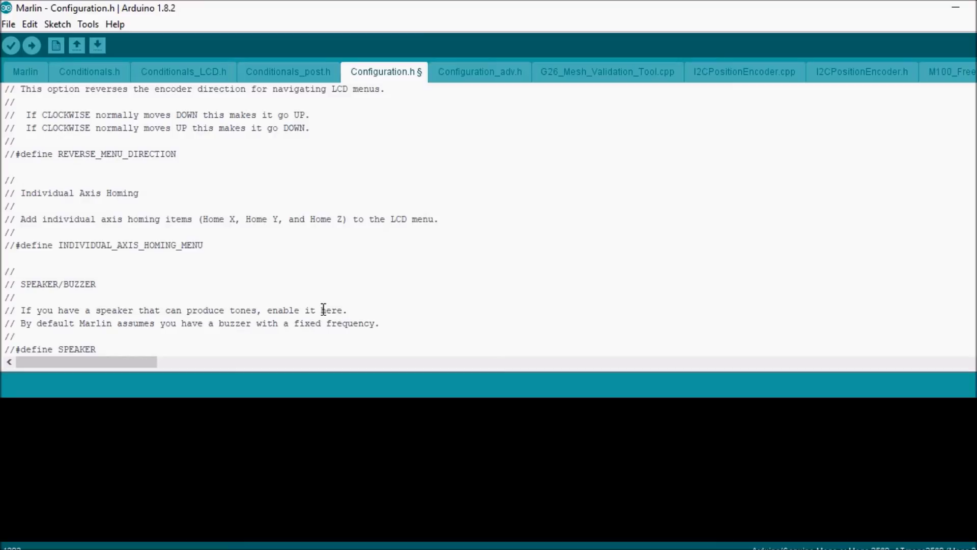
scroll("down", 3)
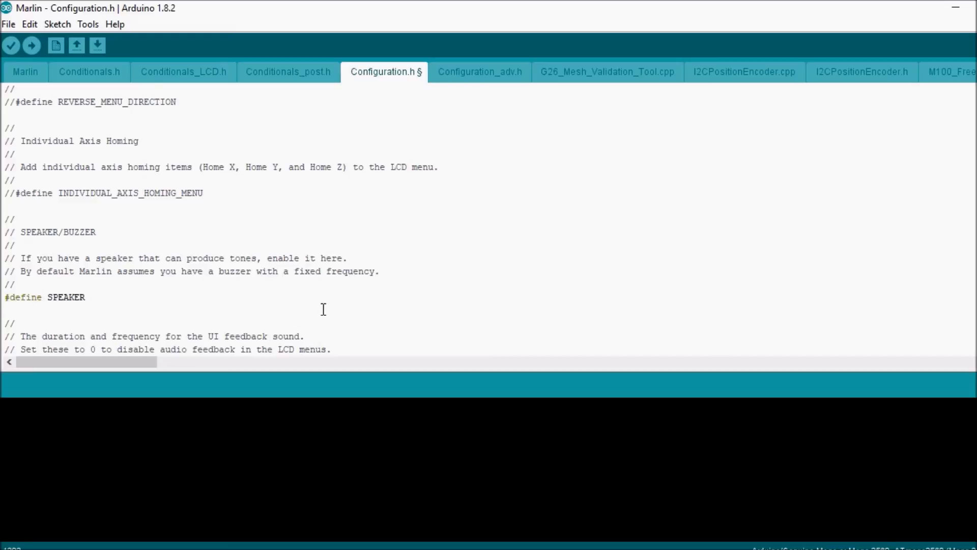
scroll("down", 3)
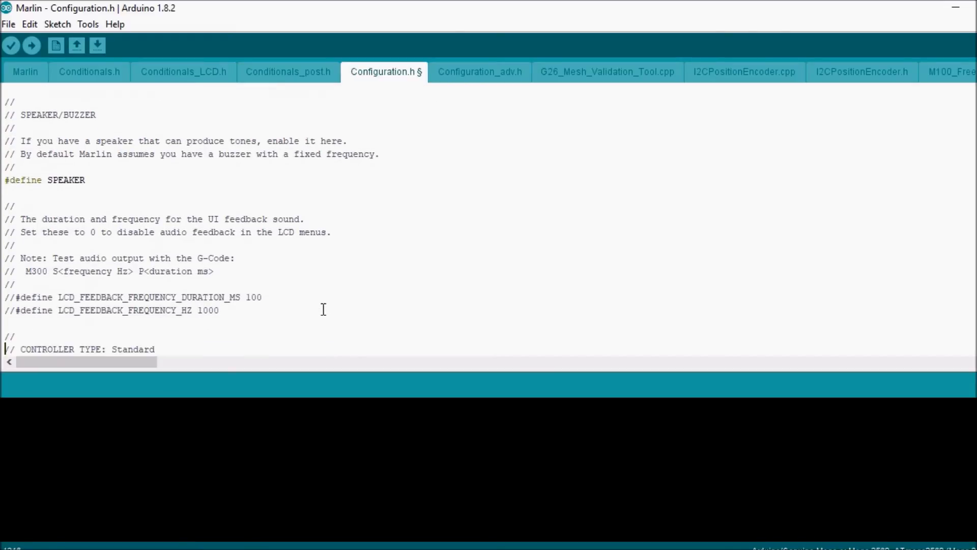
Scroll to the RepRapDiscount Smart Controller and uncomment its #define
scroll("down", 3)
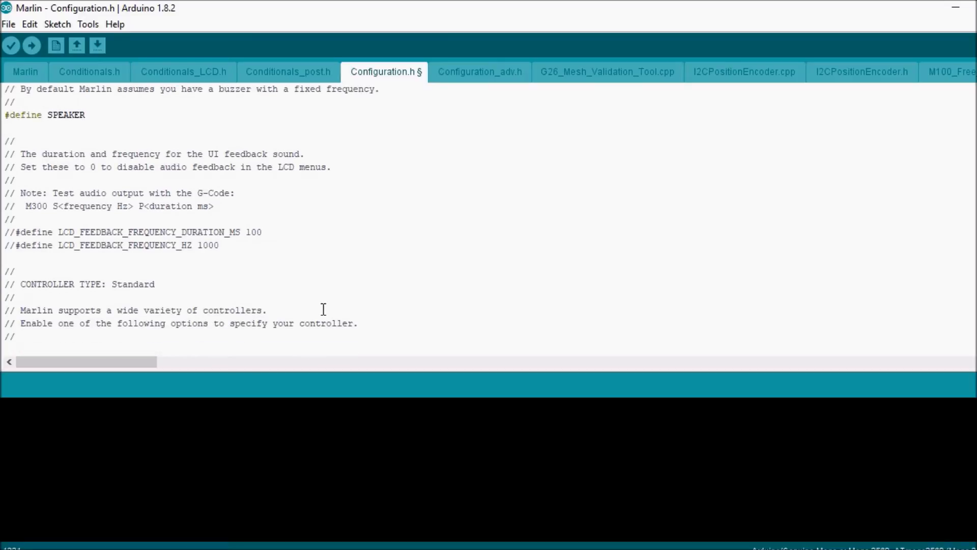
scroll("down", 3)
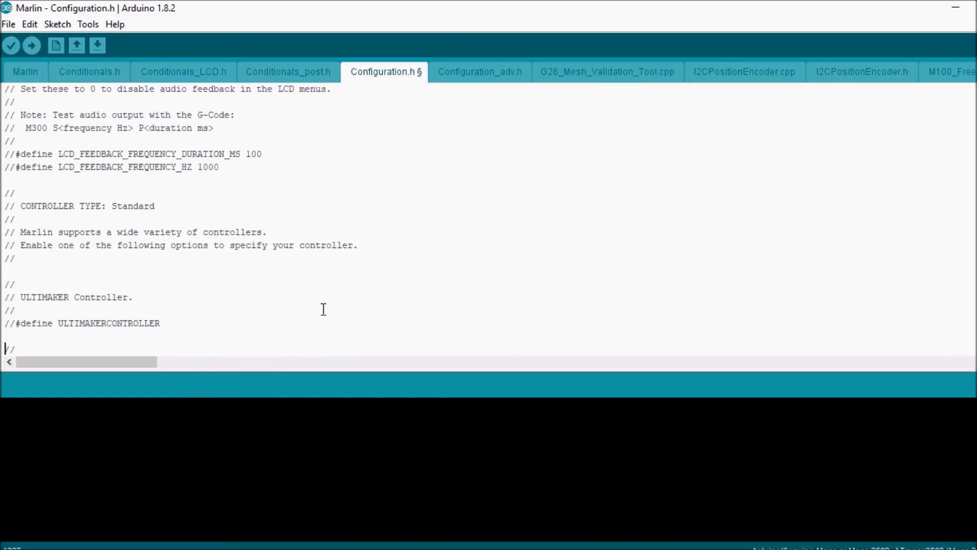
scroll("down", 3)
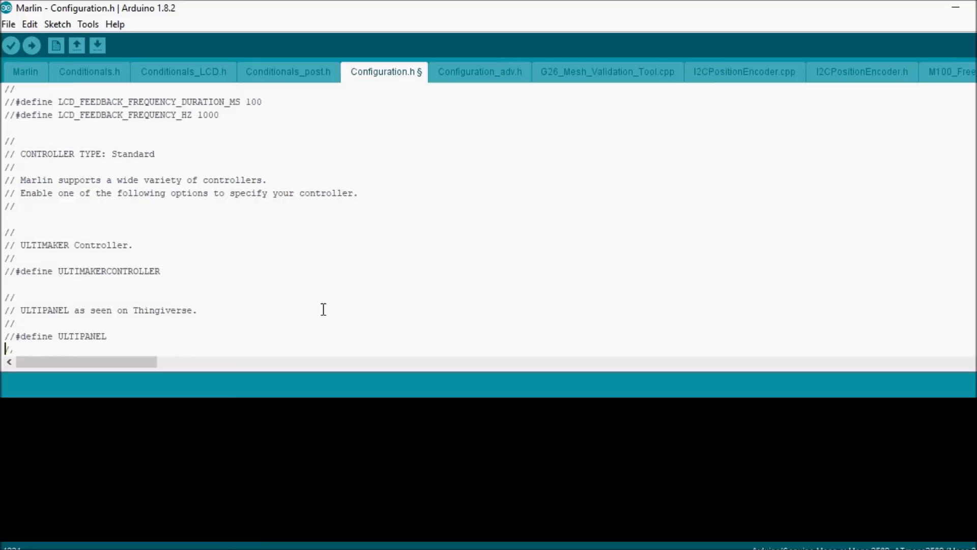
scroll("down", 3)
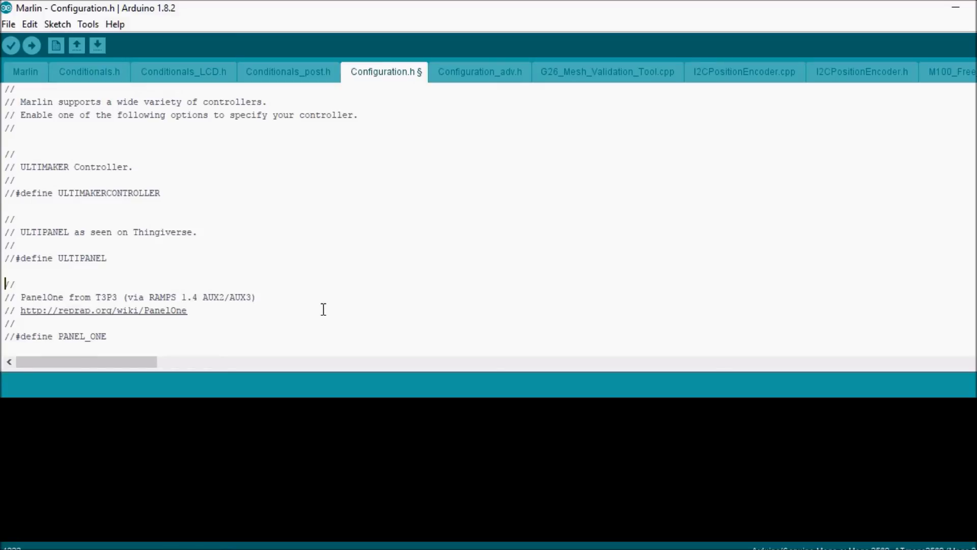
scroll("down", 3)
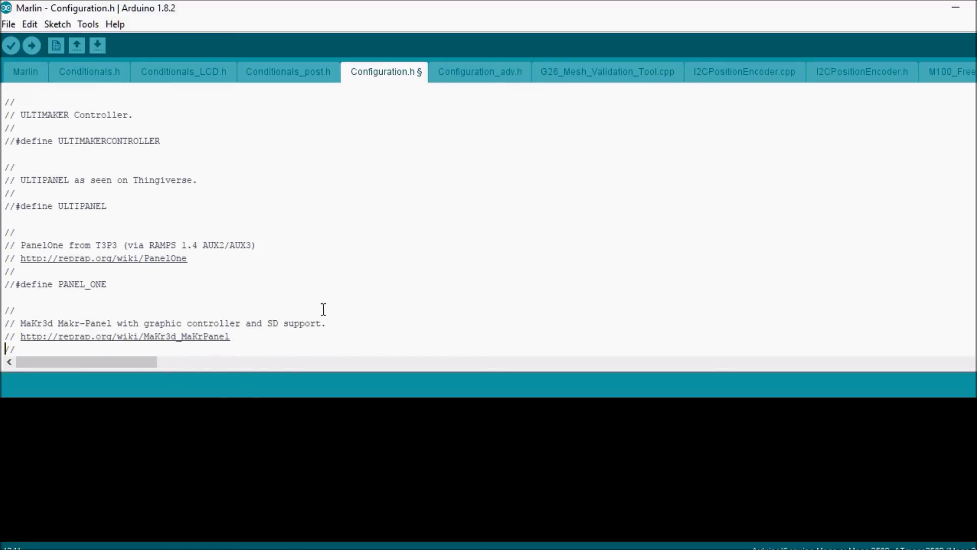
scroll("down", 3)
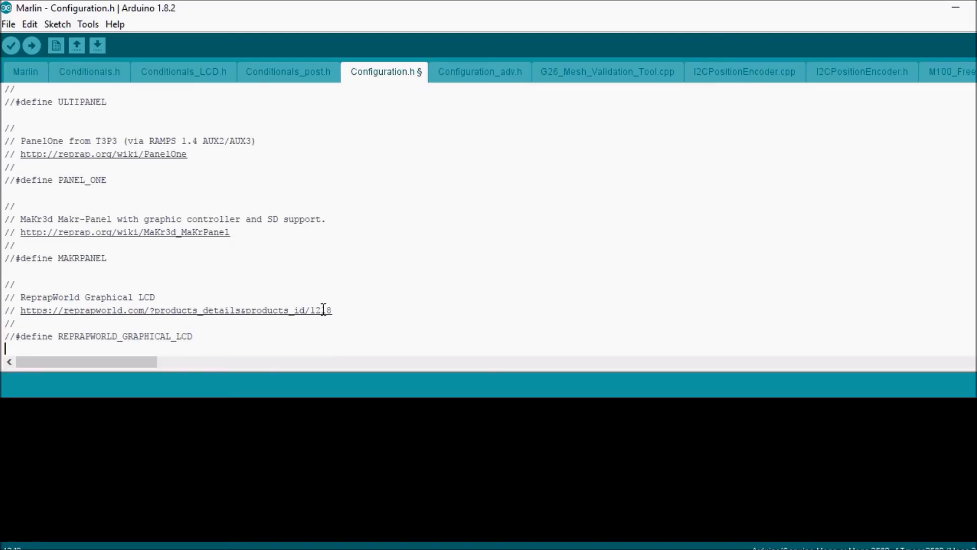
scroll("down", 3)
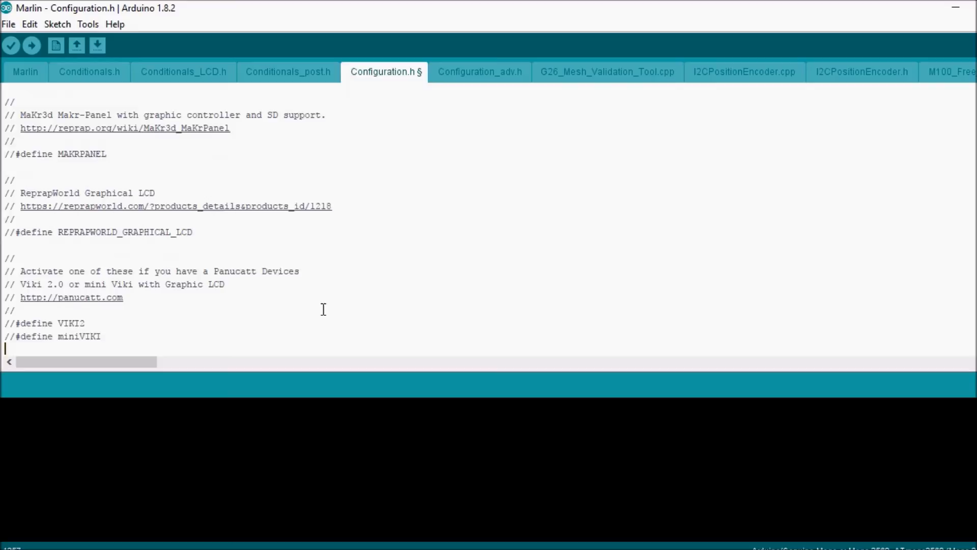
scroll("down", 3)
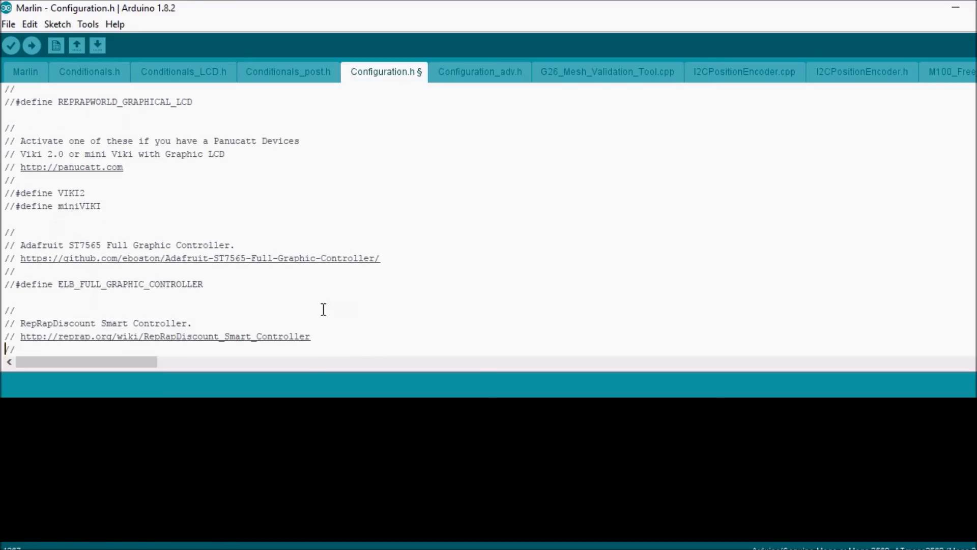
scroll("down", 3)
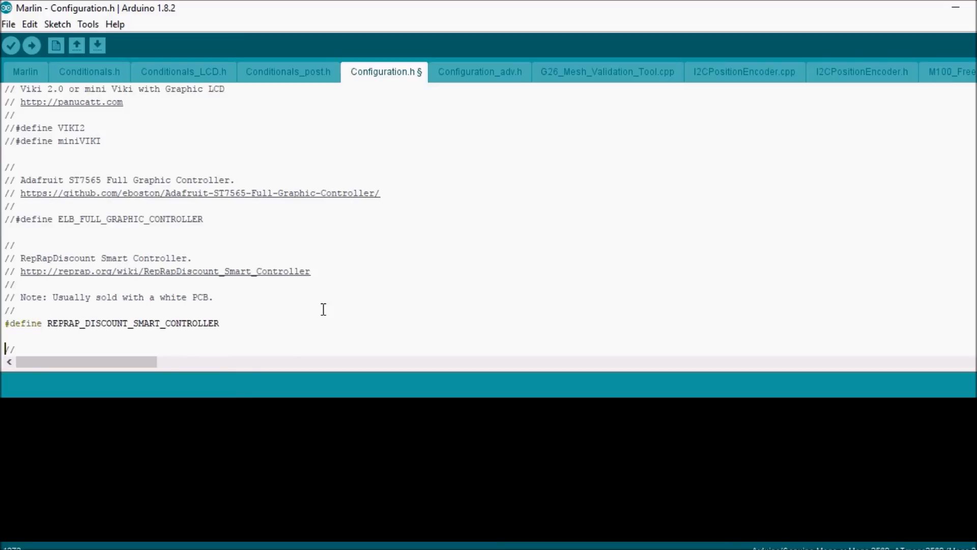
scroll("down", 3)
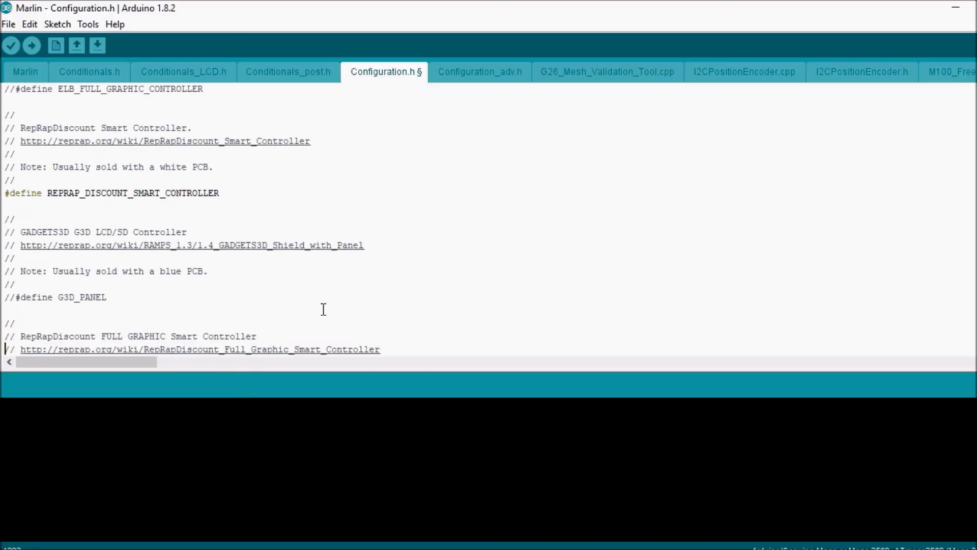
scroll("down", 3)
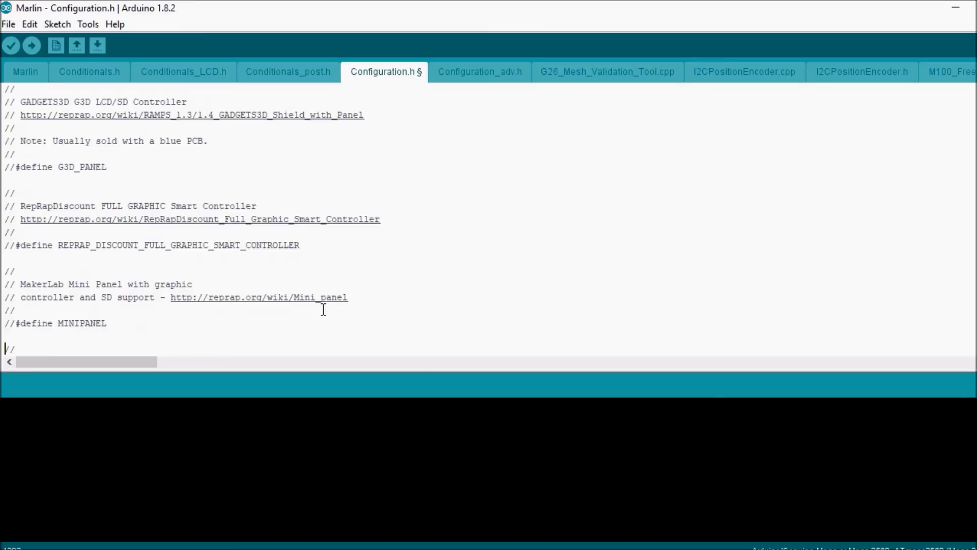
Compile and upload the Marlin sketch to the Mega 2560 board
scroll("down", 3)
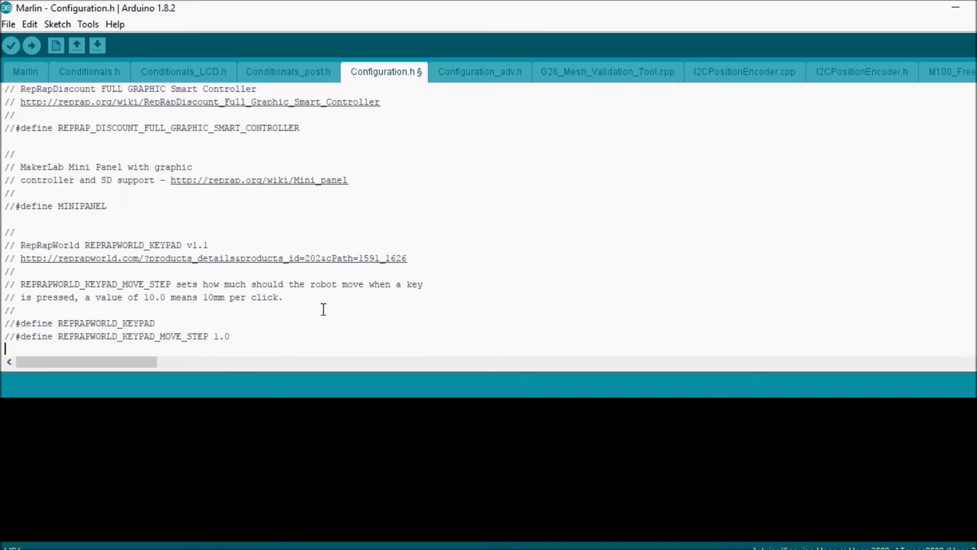
scroll("down", 3)
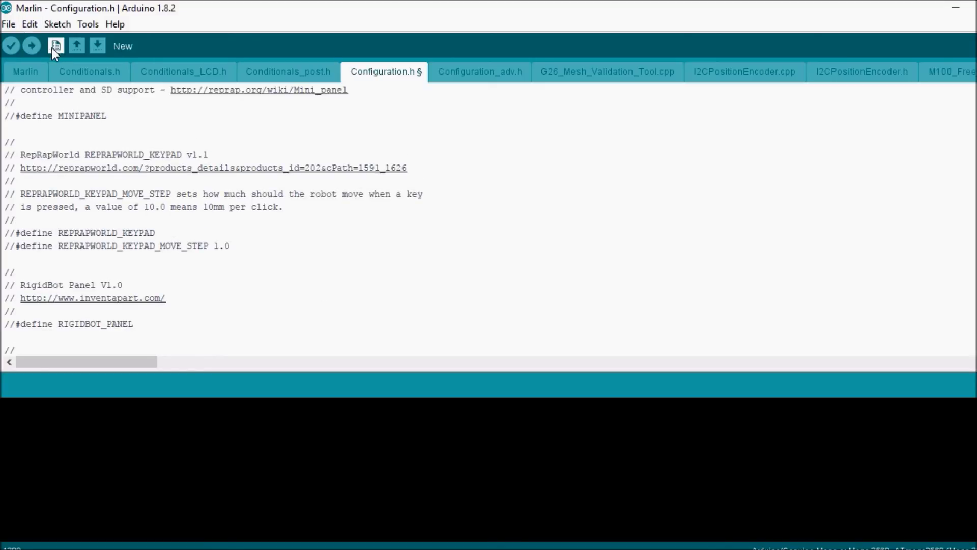
left_click(31, 46)
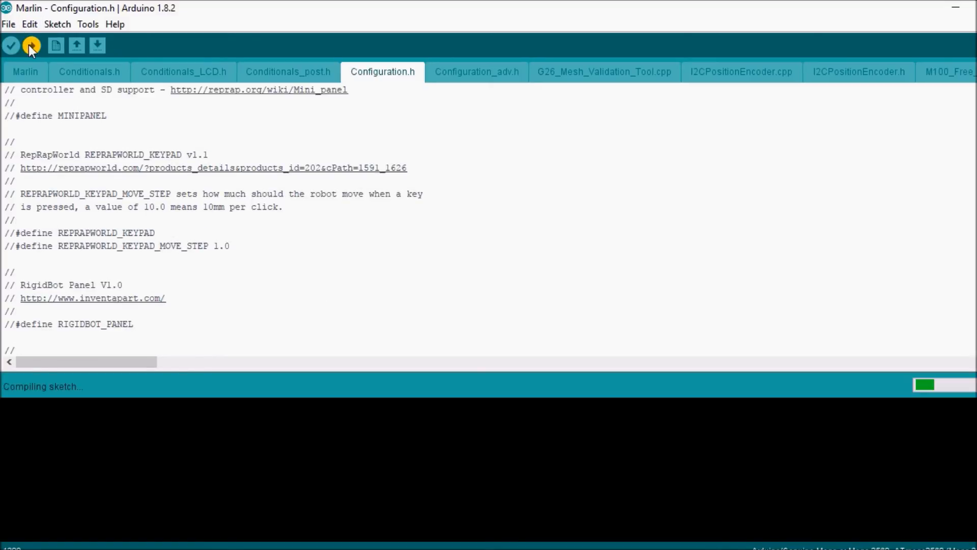